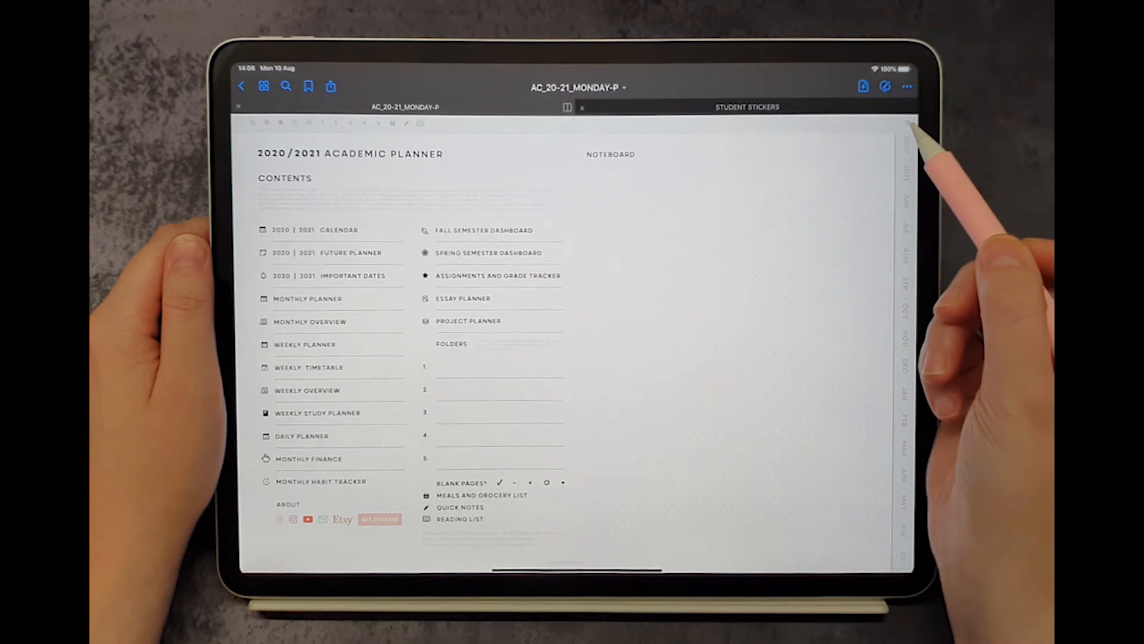
# From the 2020 calendar, jump to week 38 (September 14–20), then the Fall Semester Overview
pyautogui.click(318, 230)
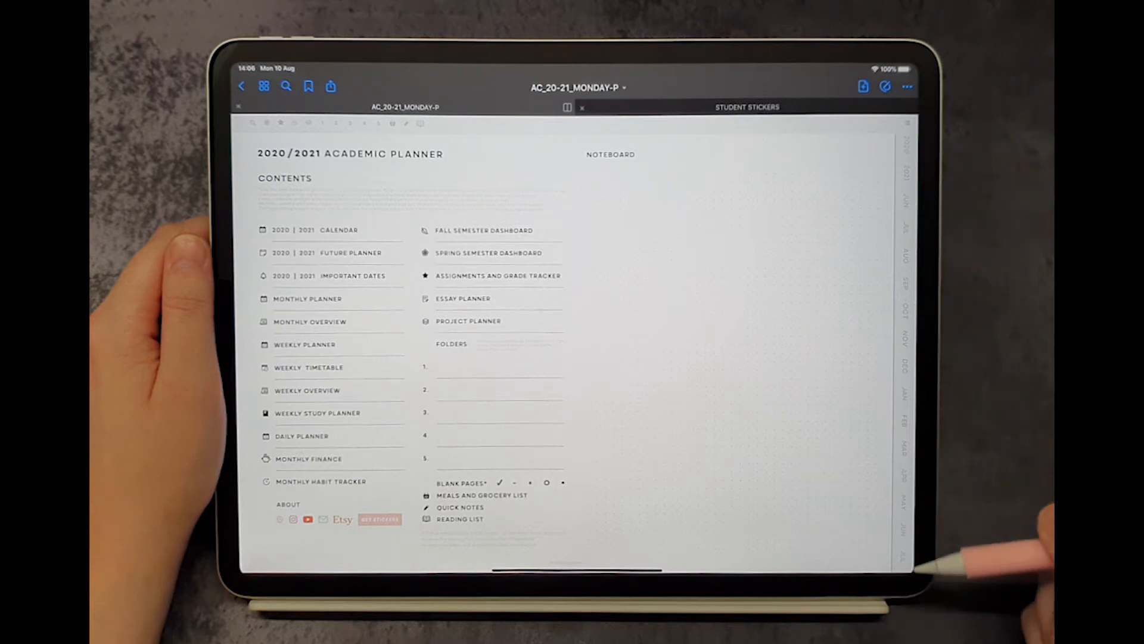
pyautogui.click(308, 298)
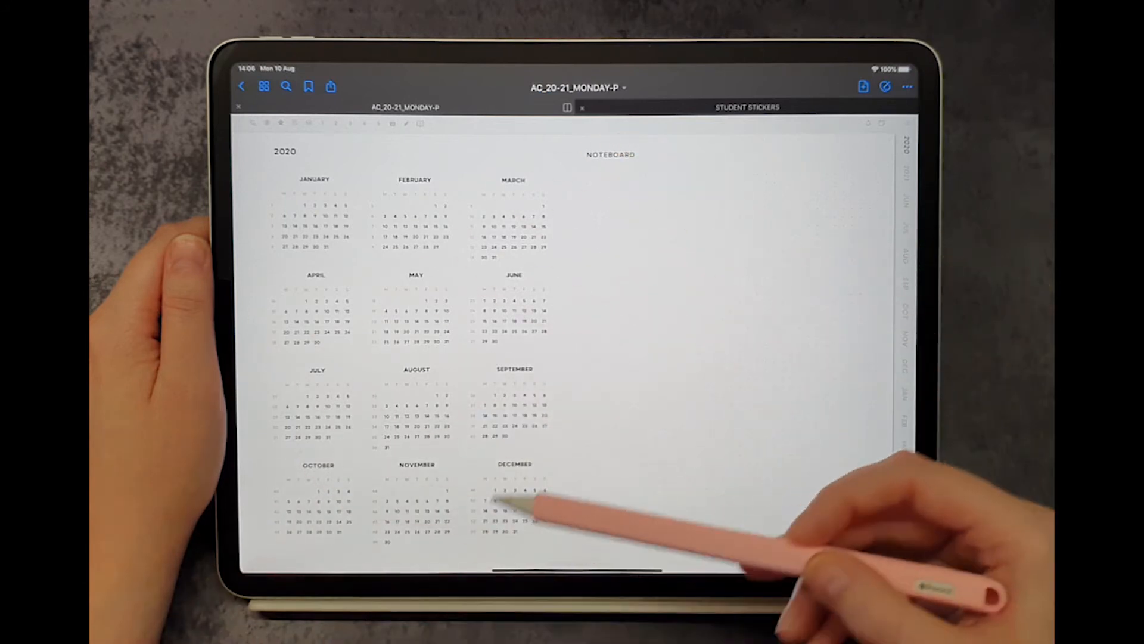
pyautogui.moveTo(657, 511)
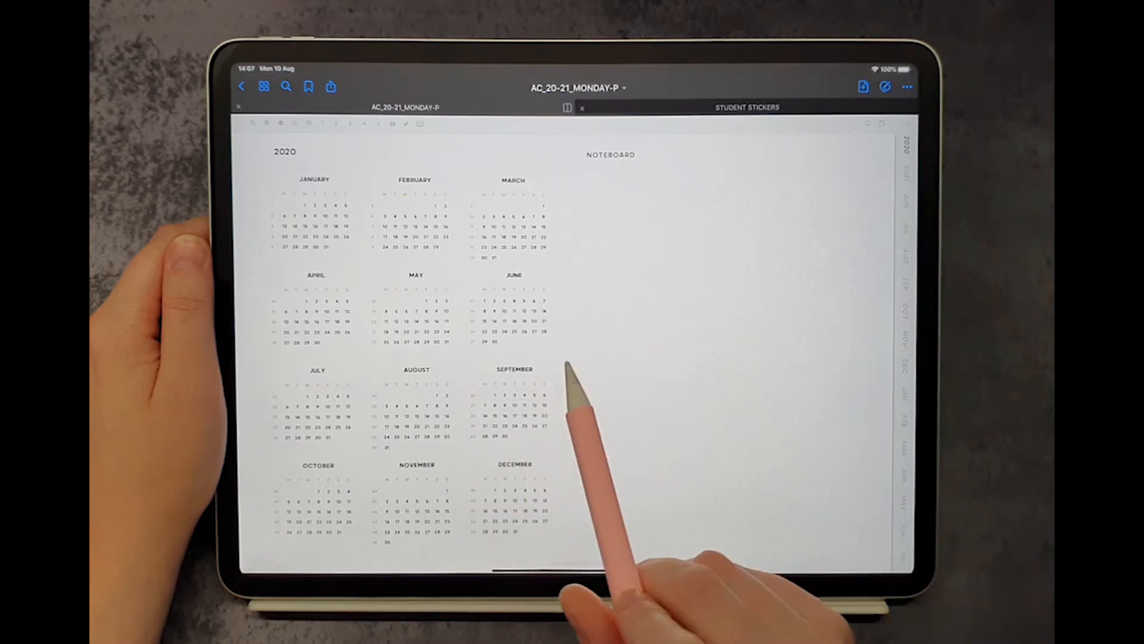
pyautogui.click(513, 407)
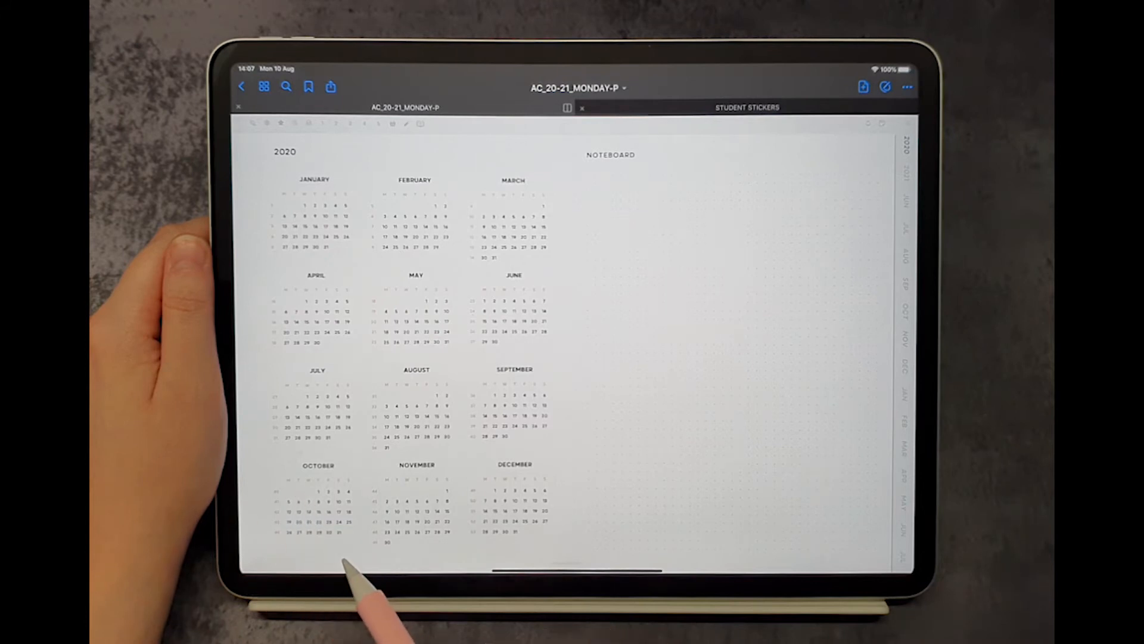
pyautogui.moveTo(526, 409)
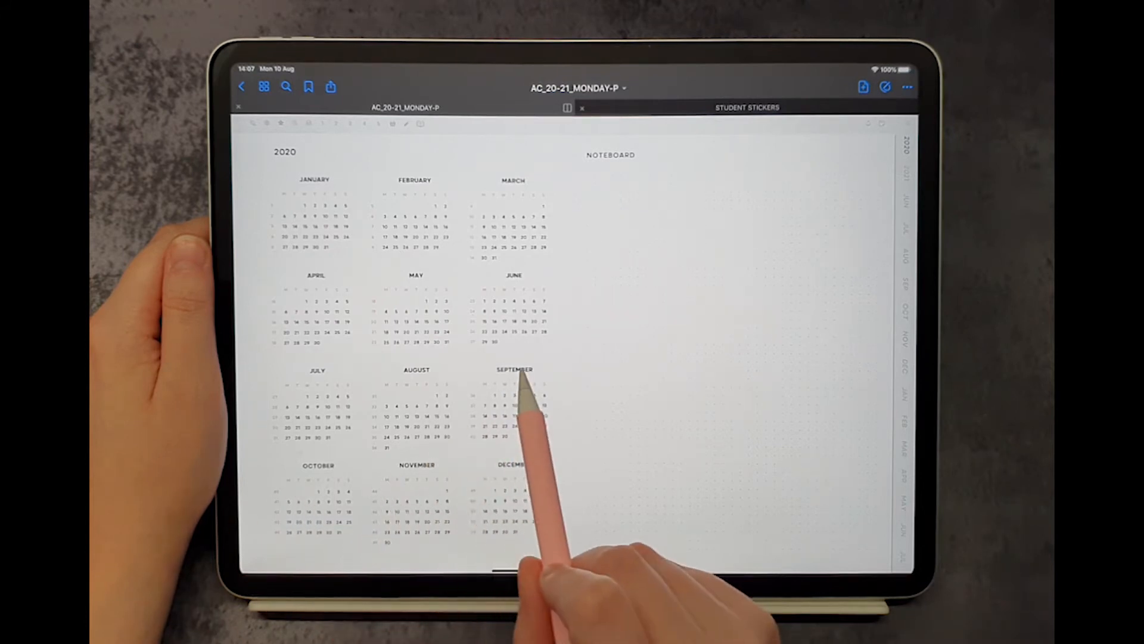
pyautogui.click(515, 372)
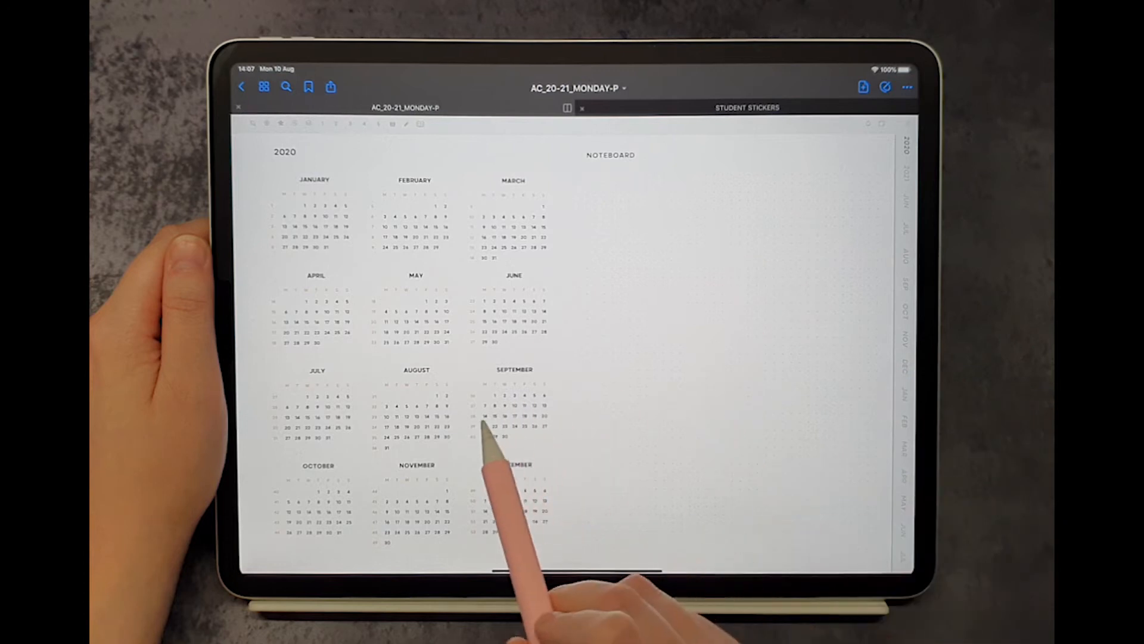
pyautogui.click(514, 427)
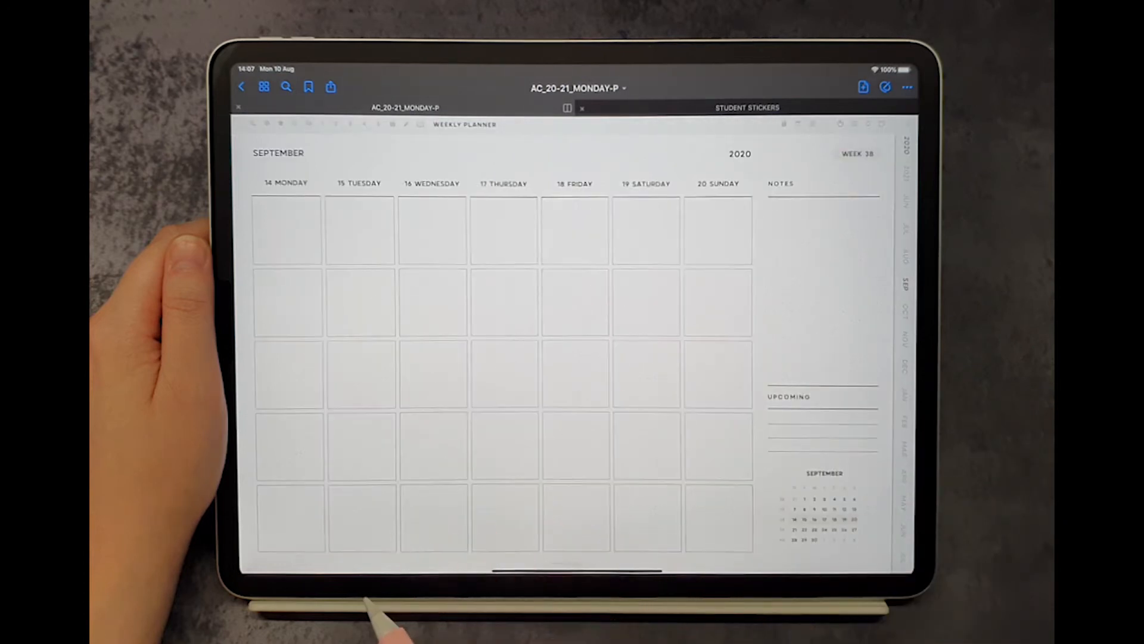
pyautogui.moveTo(766, 175)
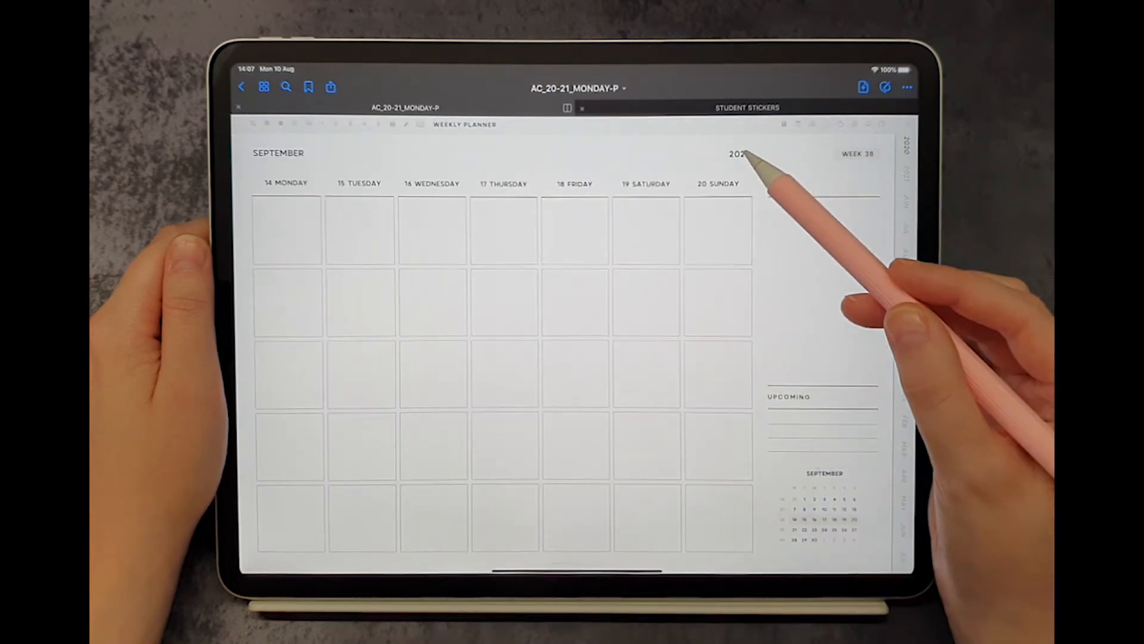
pyautogui.click(741, 154)
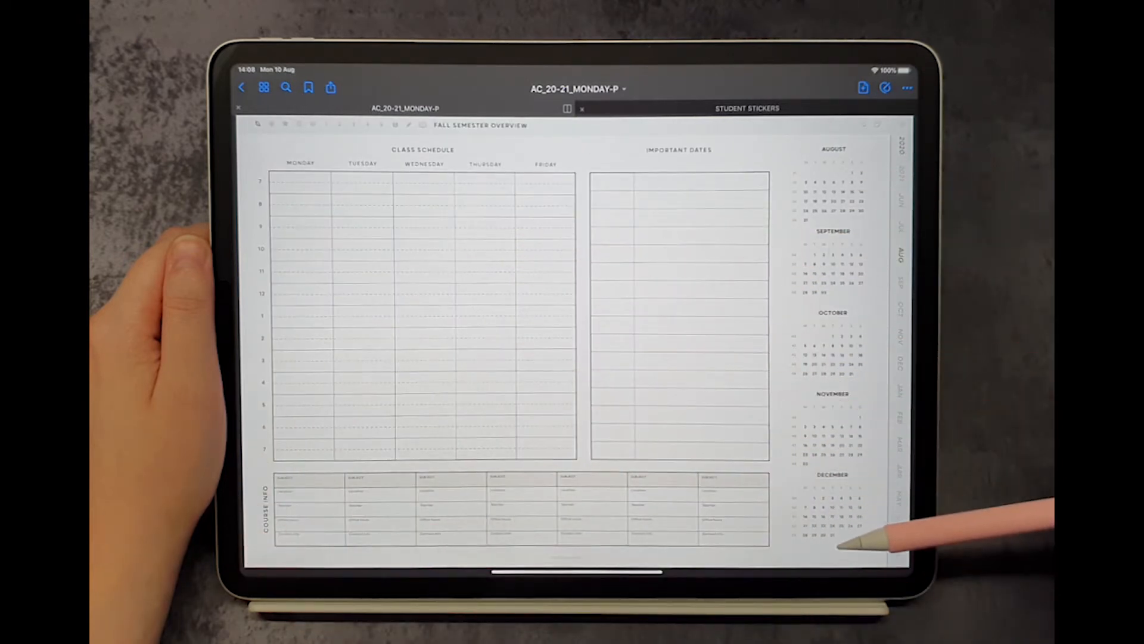
pyautogui.moveTo(861, 277)
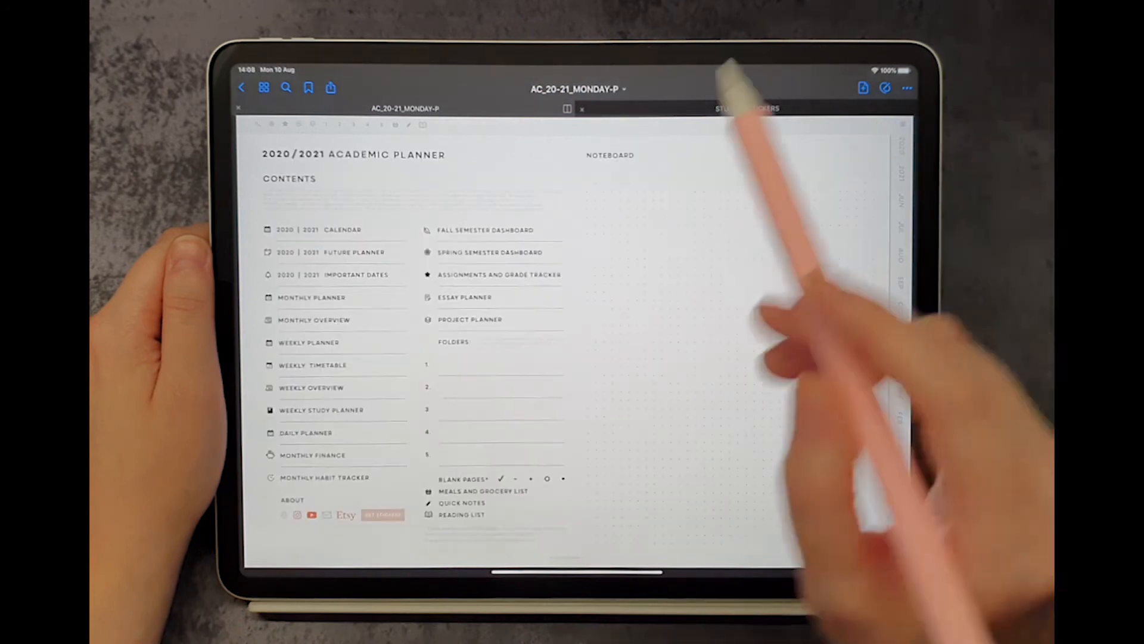
pyautogui.moveTo(747, 108)
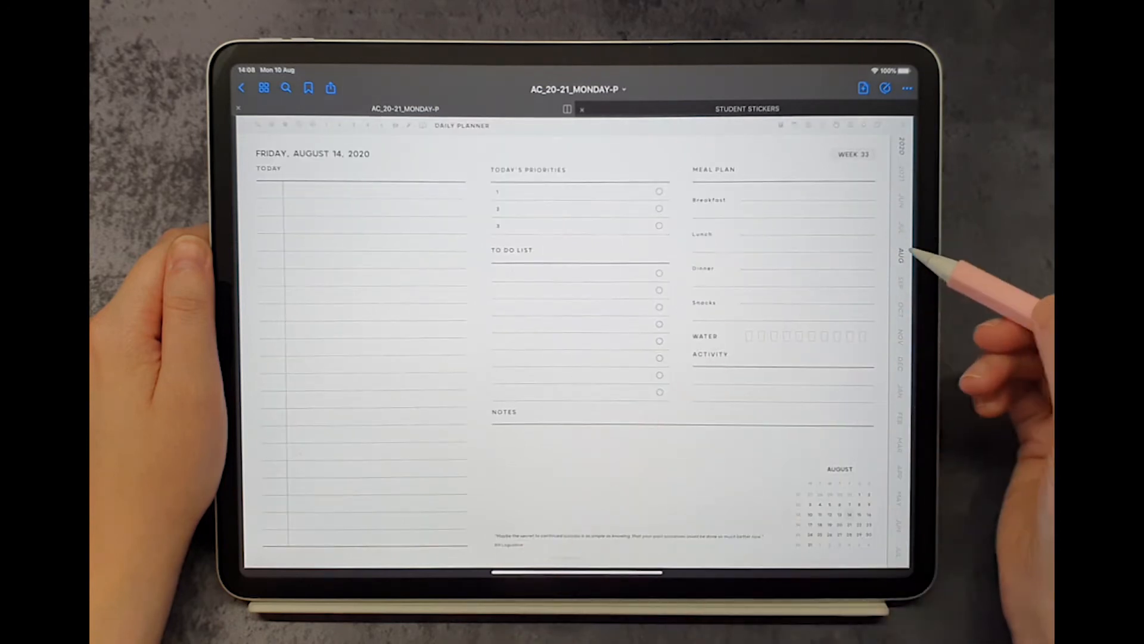
# Move via the AUG tab and mini-calendar links to the August 10–16 weekly planner (week 33)
pyautogui.click(902, 258)
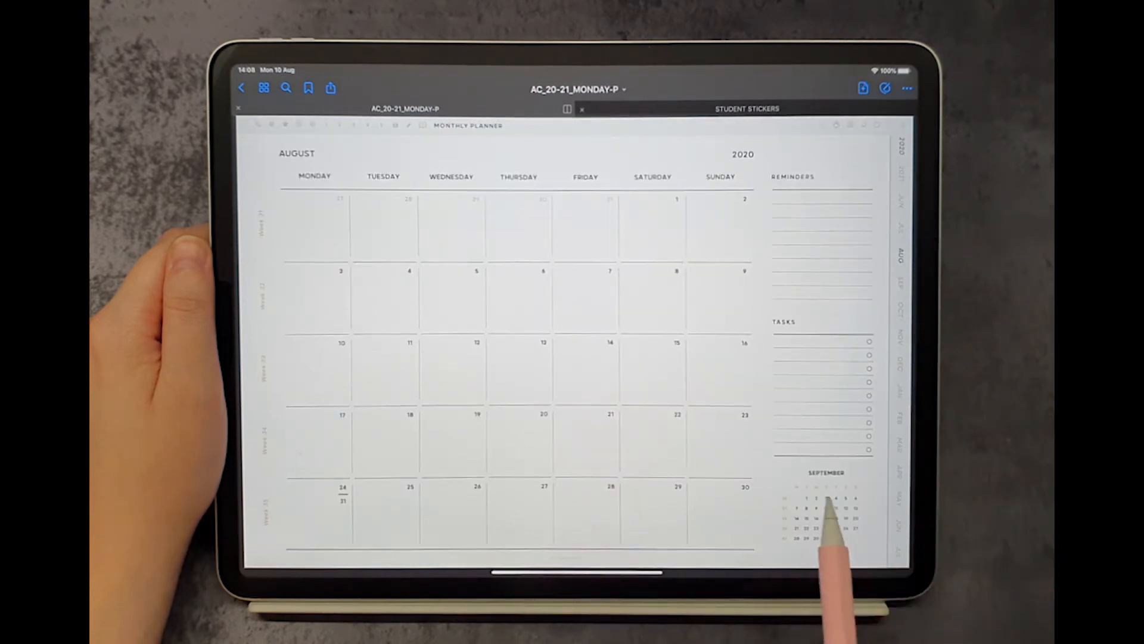
pyautogui.click(832, 517)
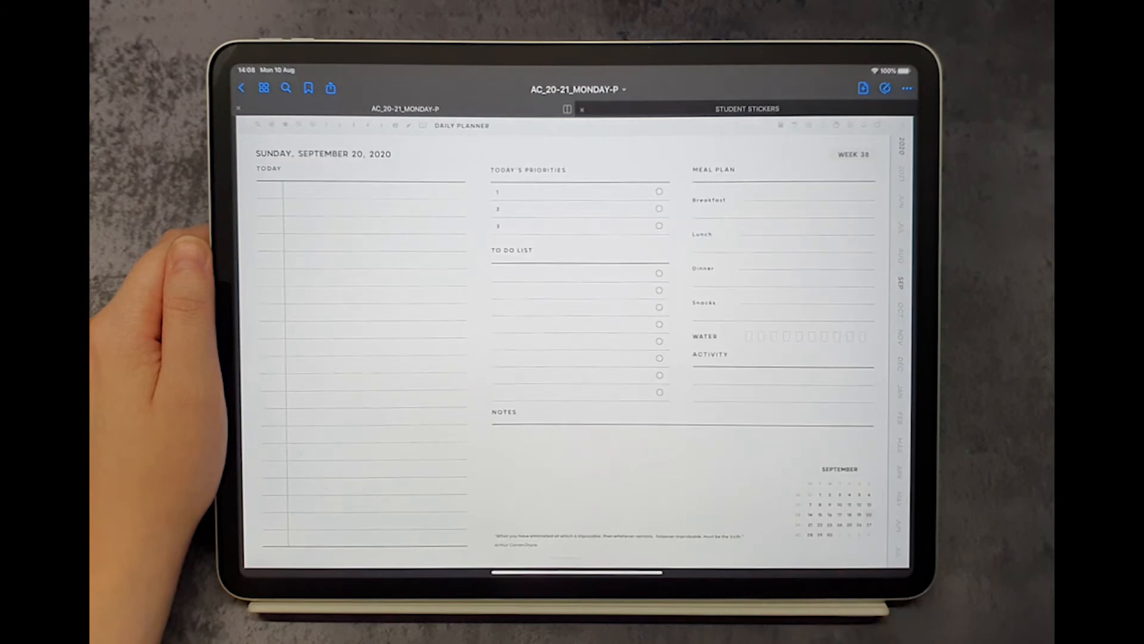
pyautogui.moveTo(933, 262)
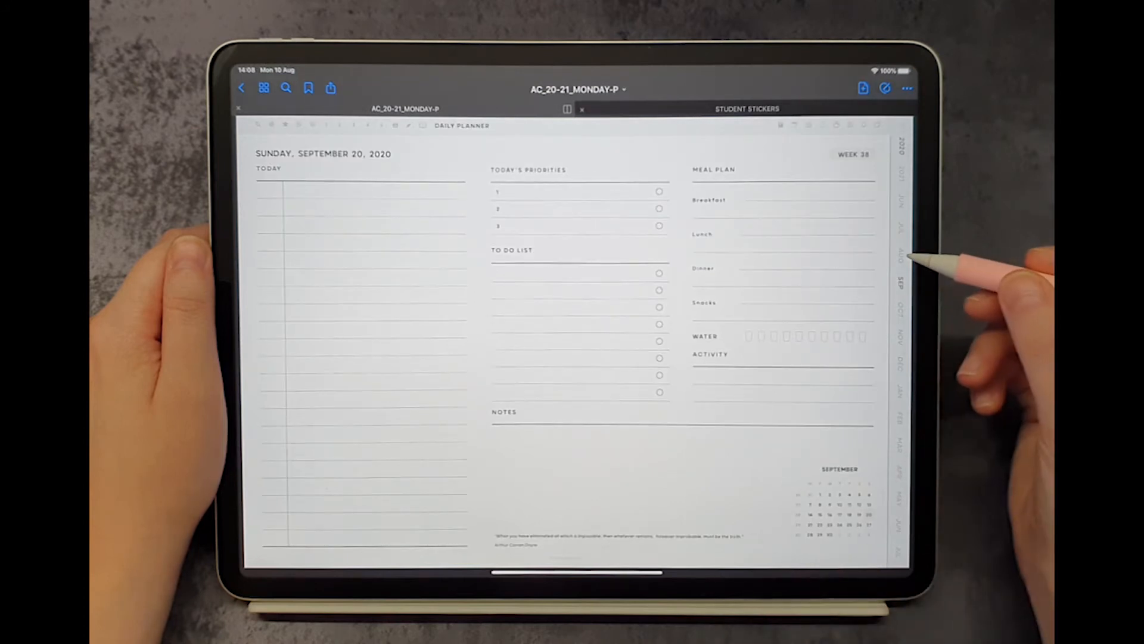
pyautogui.click(903, 259)
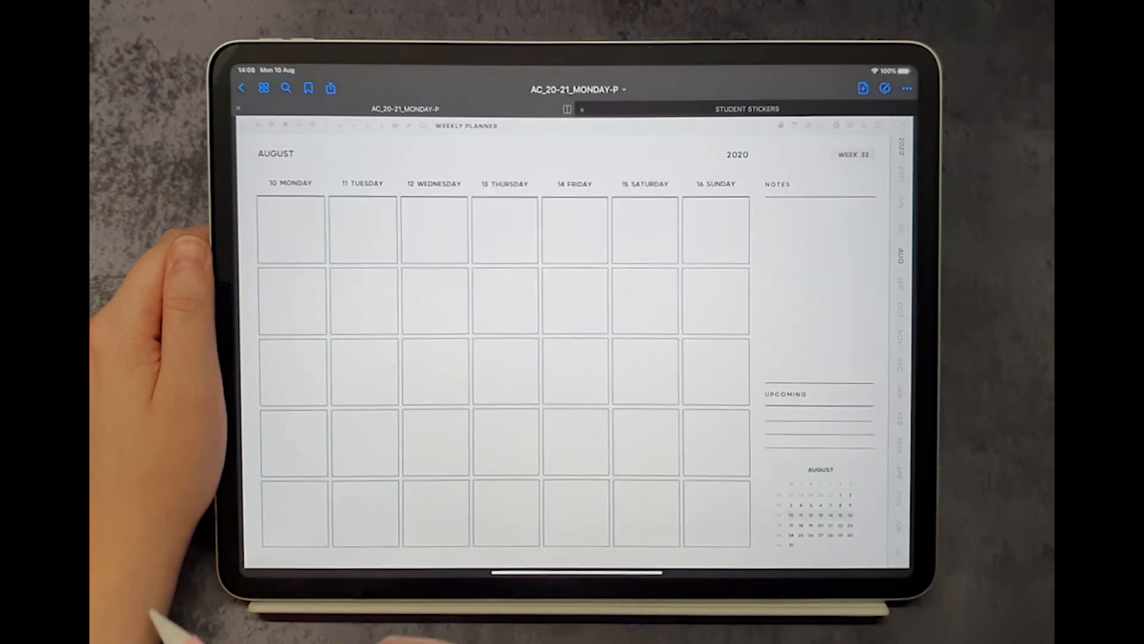
pyautogui.moveTo(576, 248)
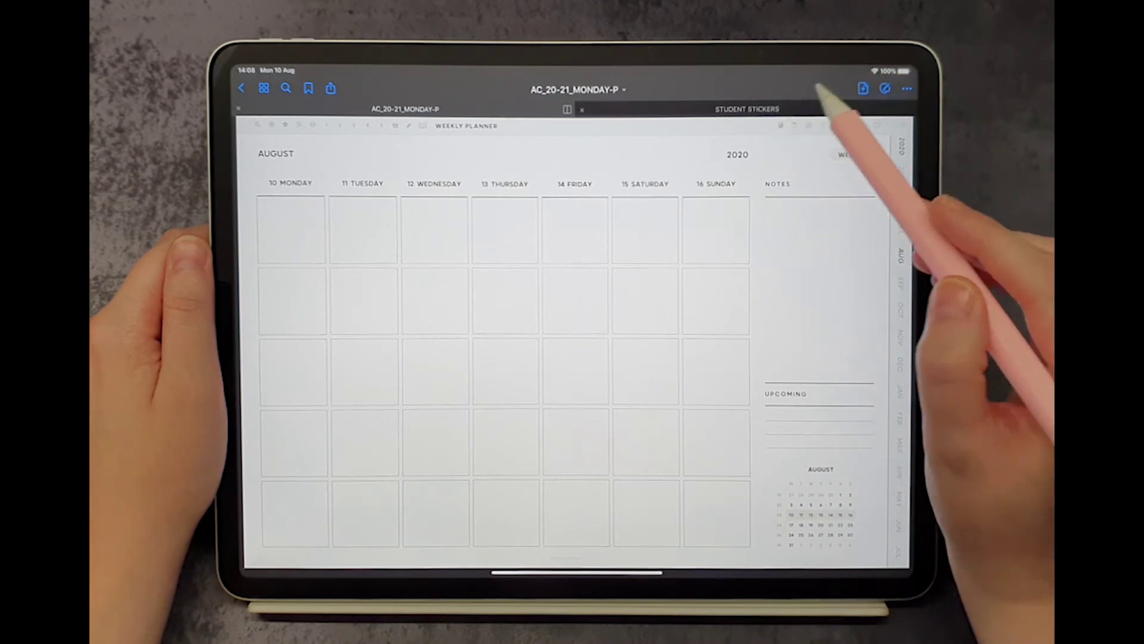
# Copy a blue Student Sticker onto Monday, August 10, then open that day's daily page
pyautogui.click(747, 108)
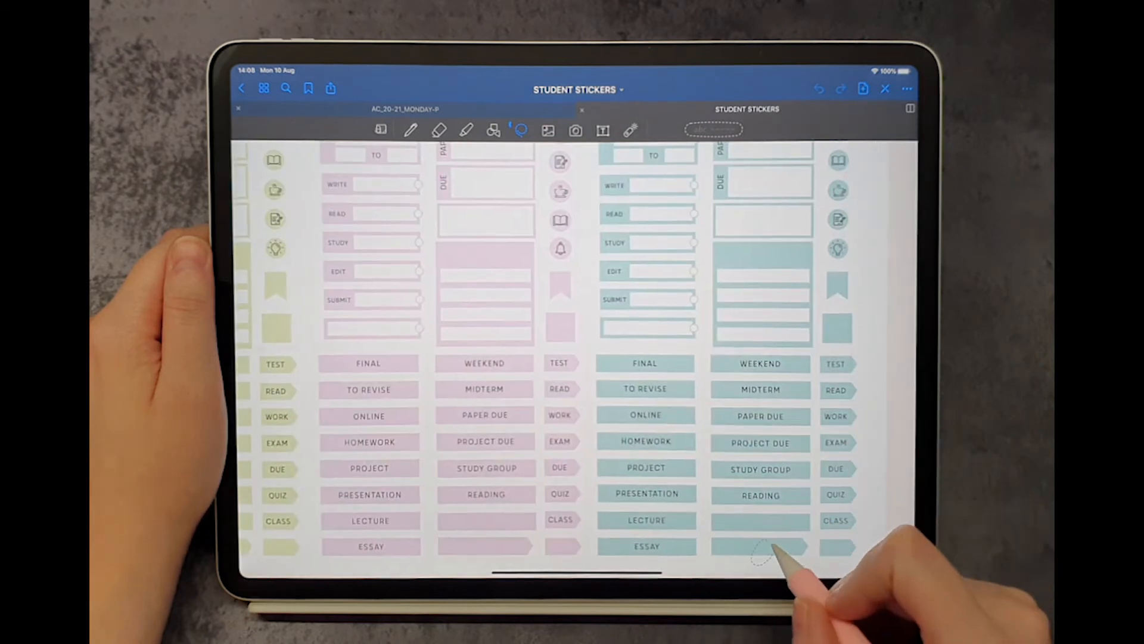
pyautogui.click(403, 110)
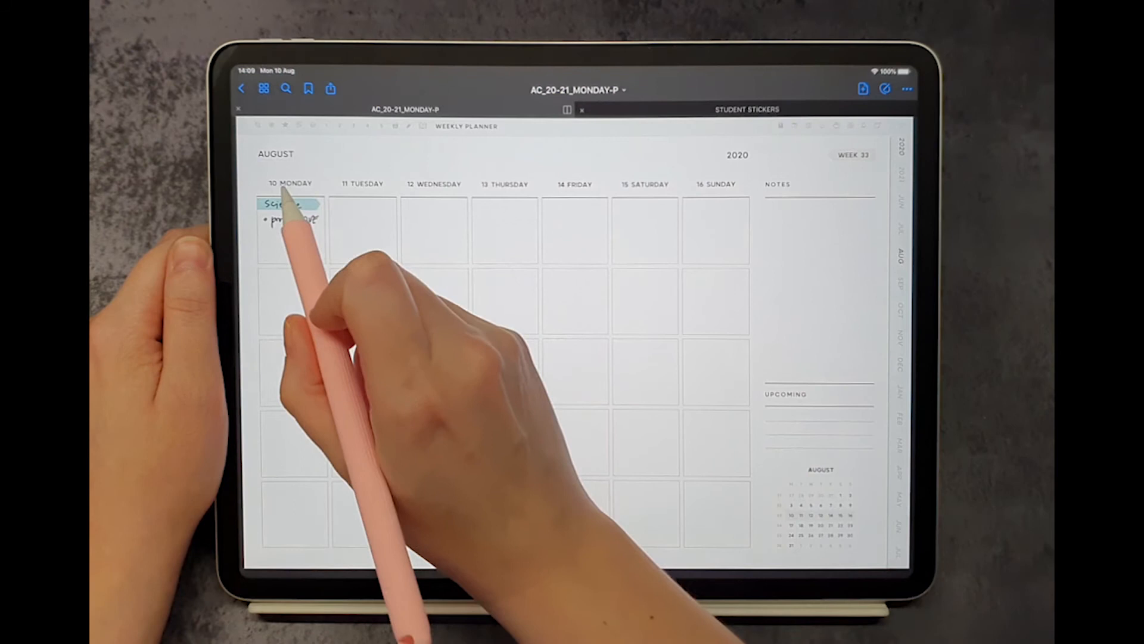
pyautogui.click(289, 212)
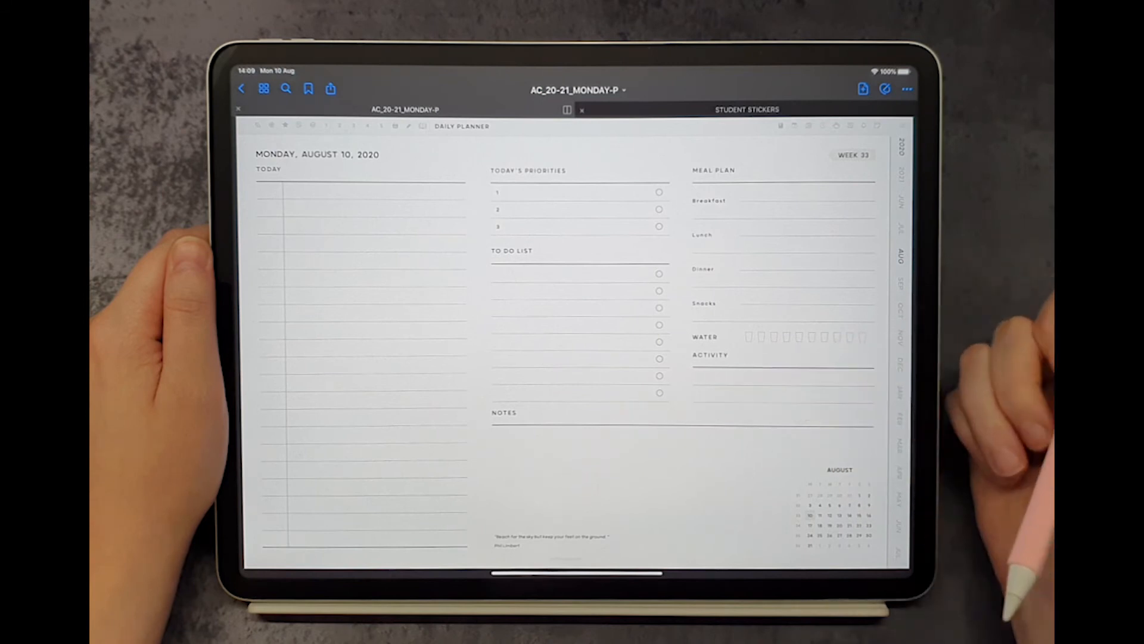
pyautogui.moveTo(839, 278)
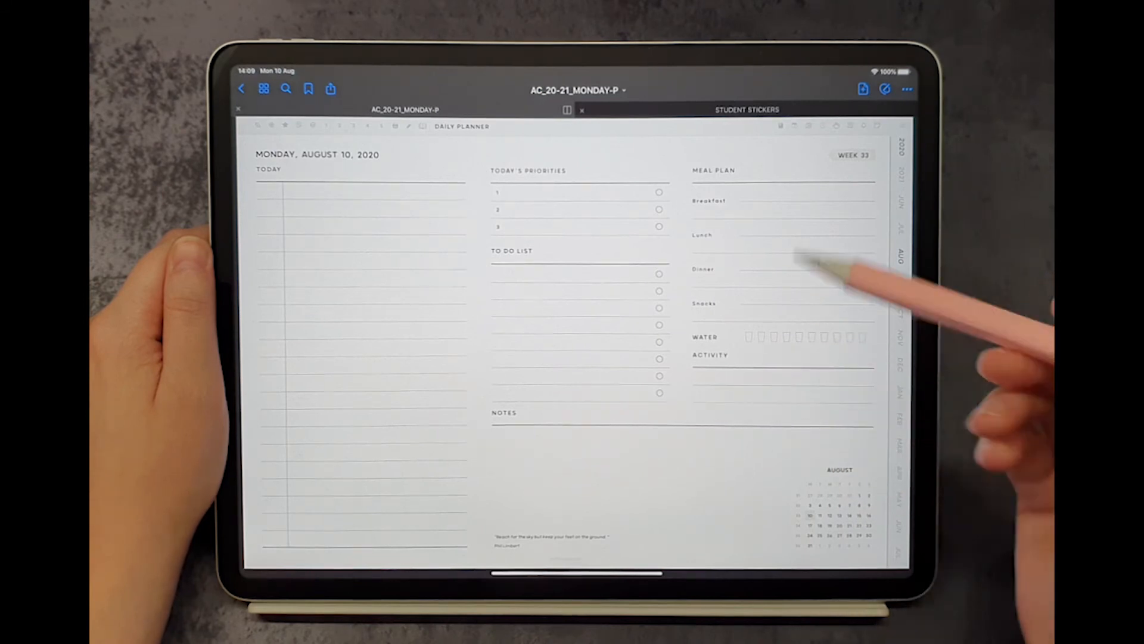
pyautogui.moveTo(591, 577)
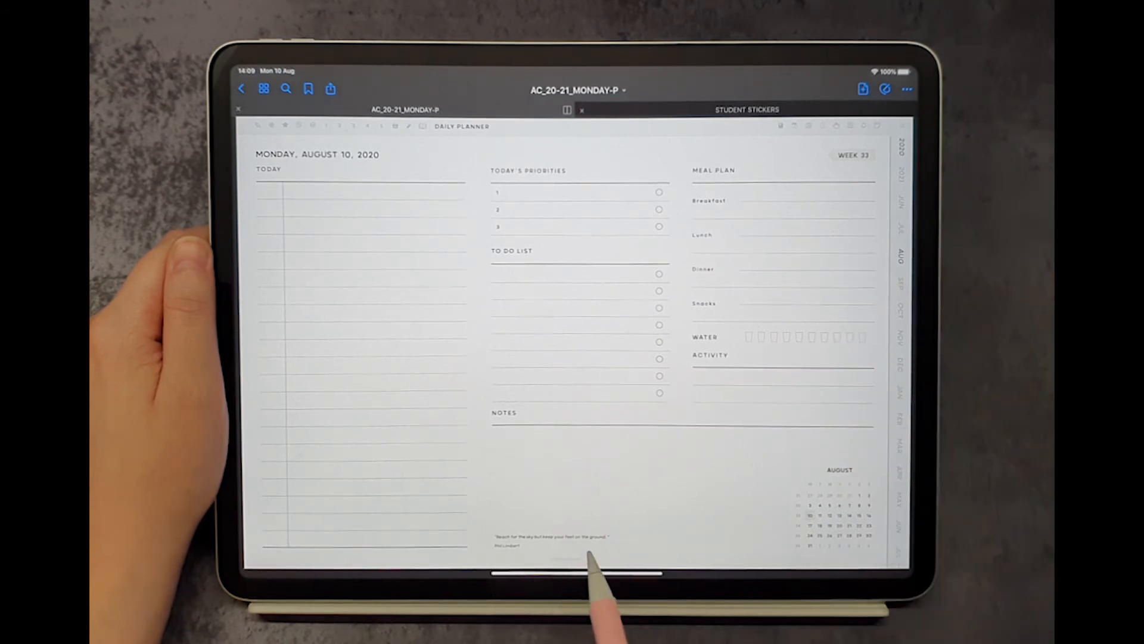
pyautogui.moveTo(891, 168)
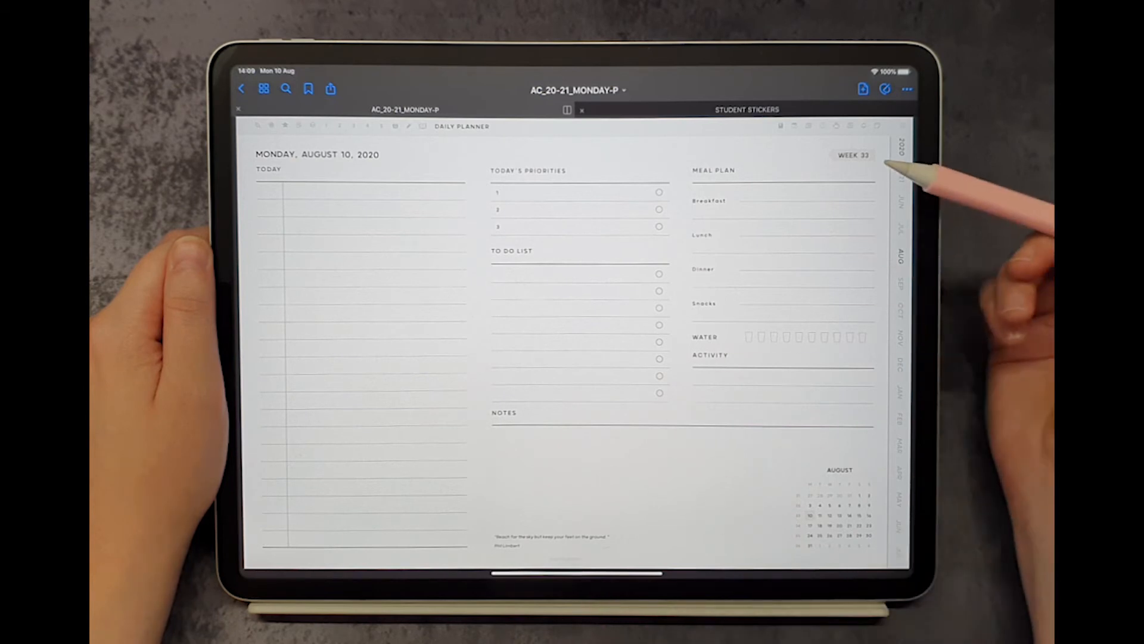
pyautogui.moveTo(875, 445)
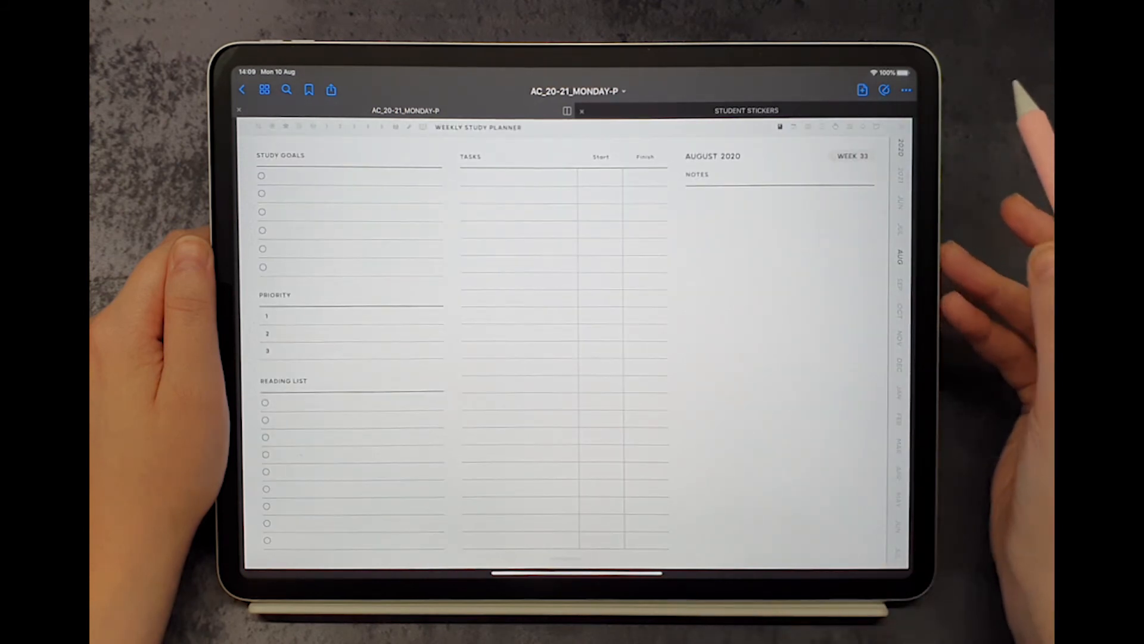
pyautogui.moveTo(861, 204)
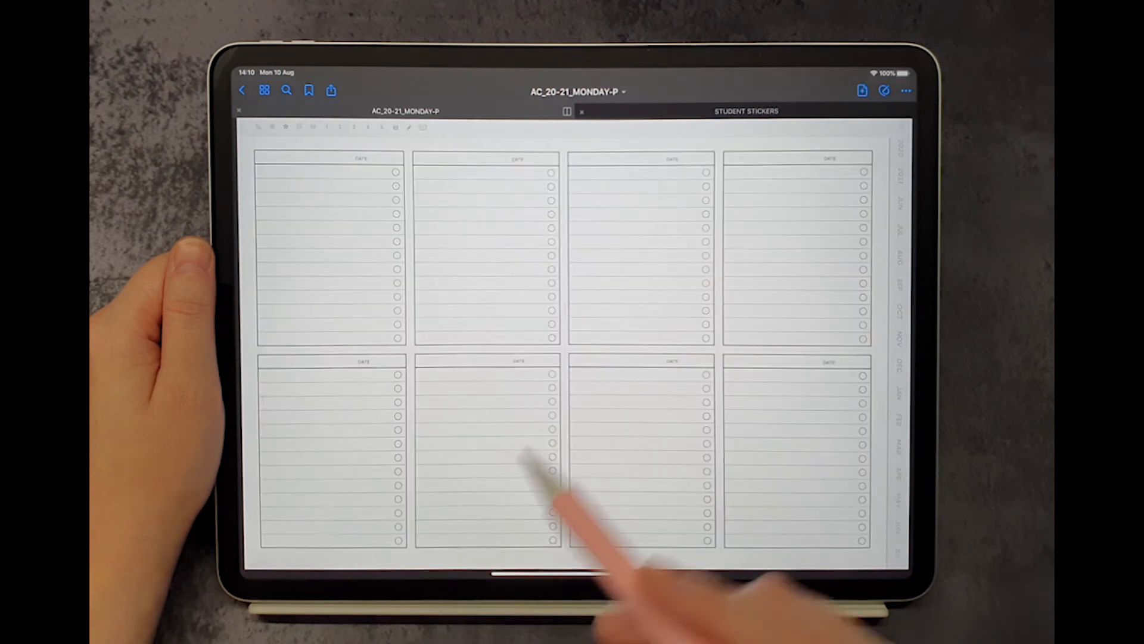
# Paste the eight-box to-do checklist page after the Sunday, August 23 daily page
pyautogui.click(907, 90)
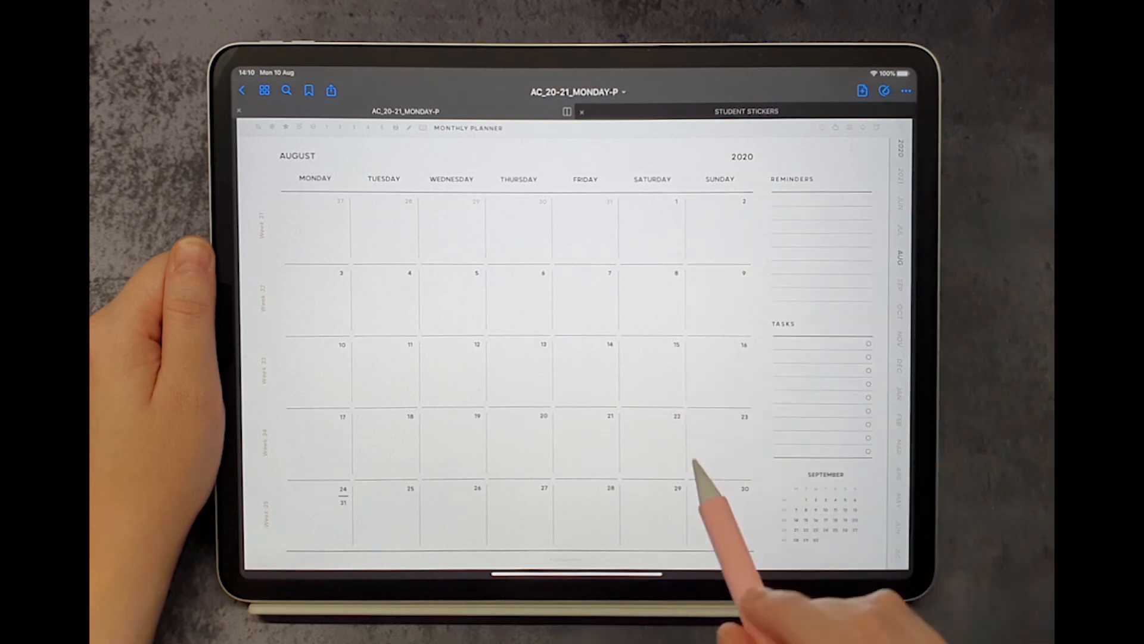
pyautogui.click(744, 417)
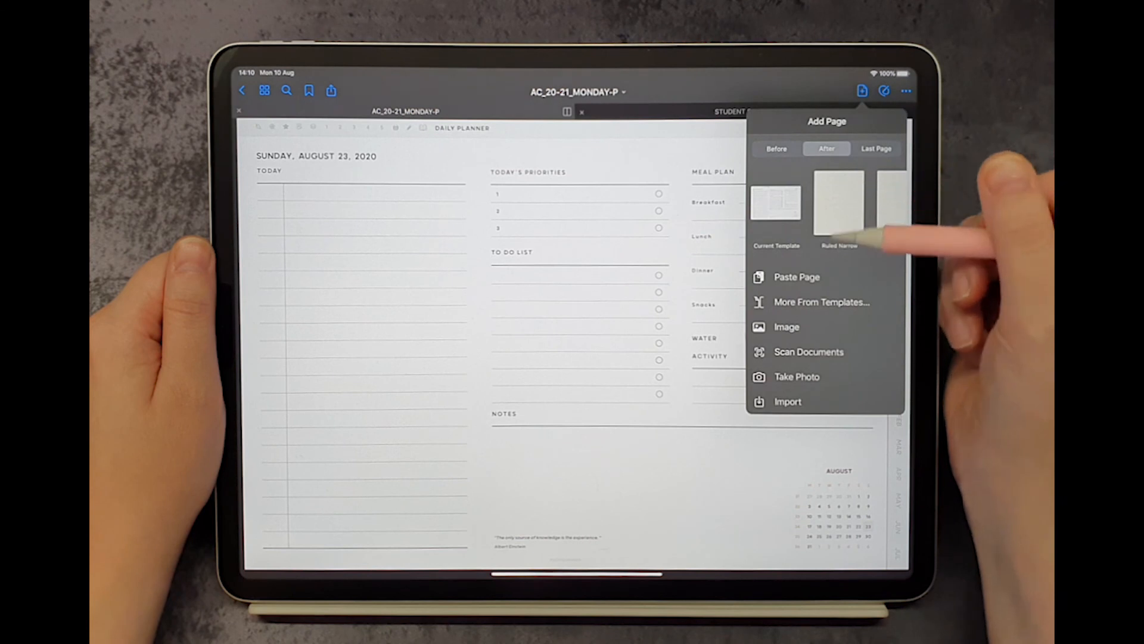
pyautogui.click(796, 277)
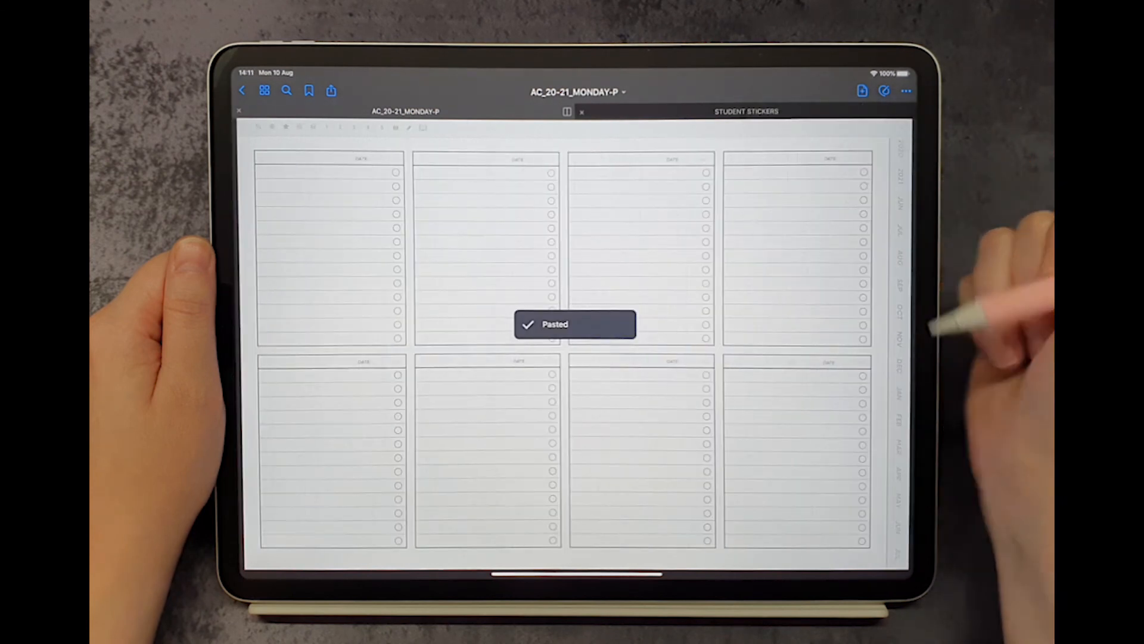